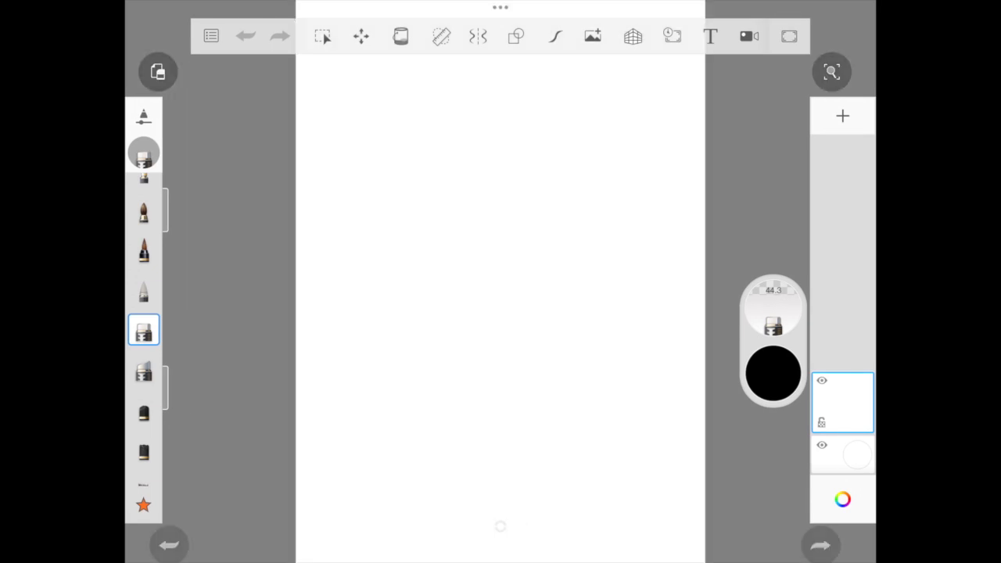
Paint the blank canvas with a blue sky blending into pink toward the bottom.
click(771, 374)
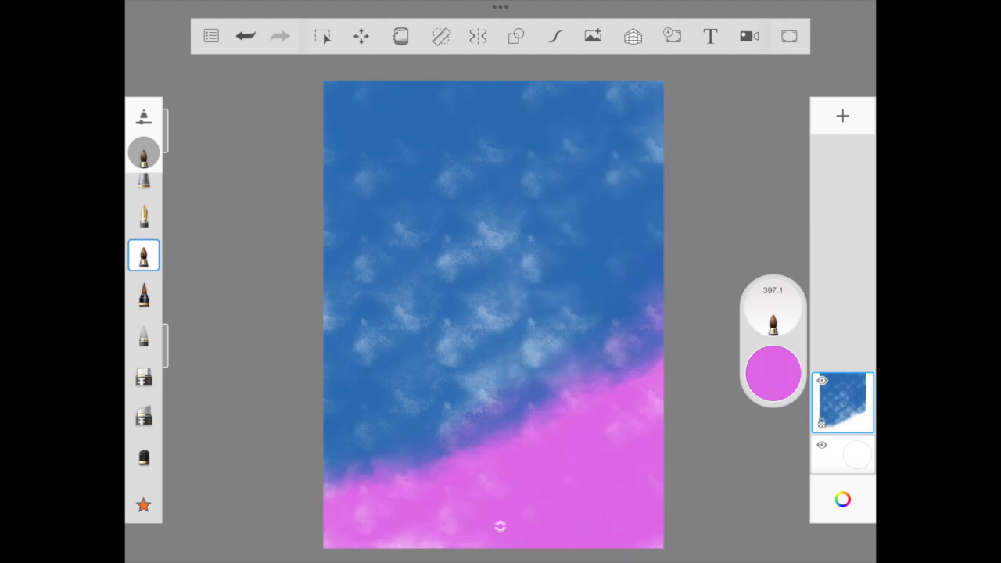
click(143, 255)
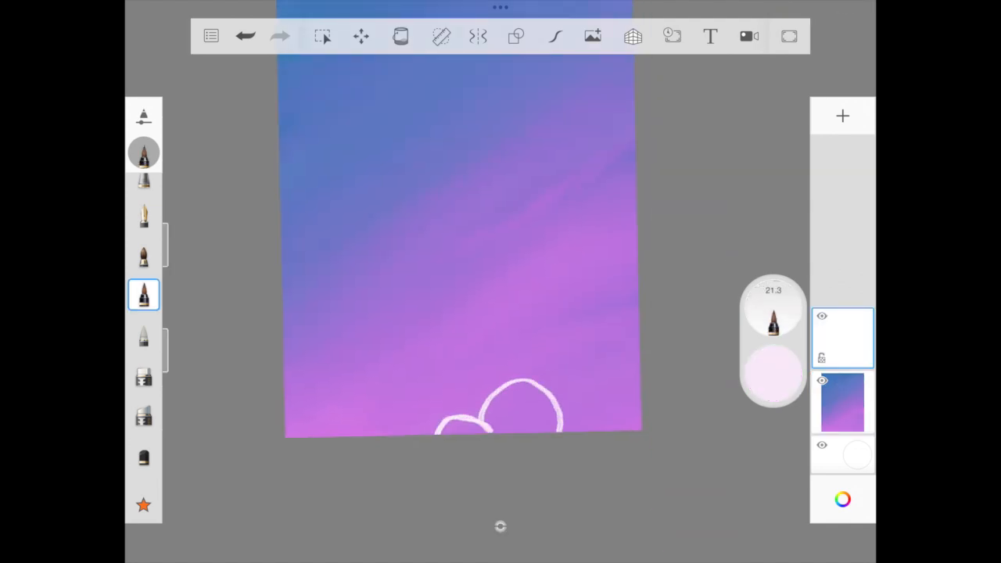
Outline and softly shade the bottom cloud.
click(144, 294)
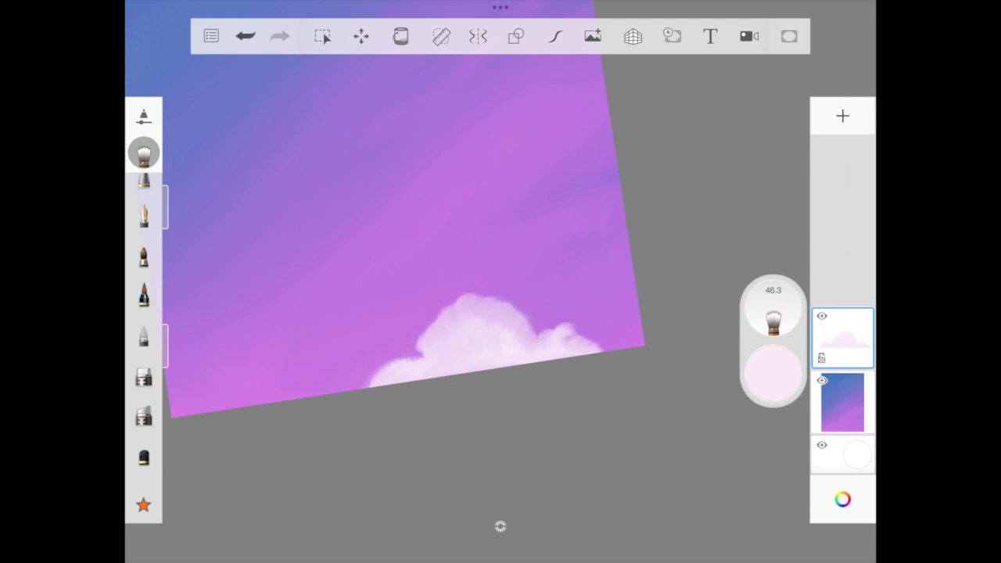
click(144, 295)
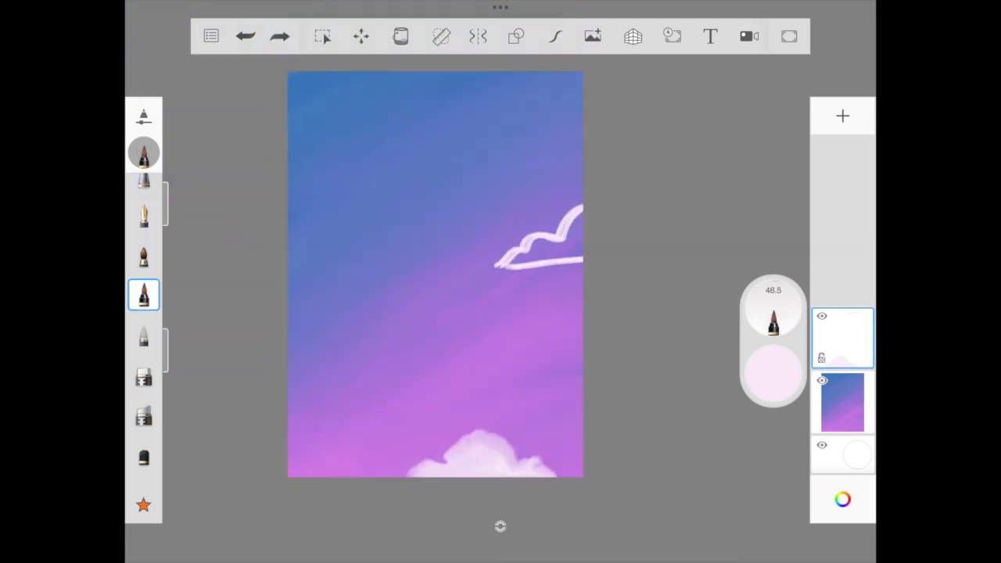
Outline and fill a cloud on the right edge, then sketch more cloud shapes.
click(144, 152)
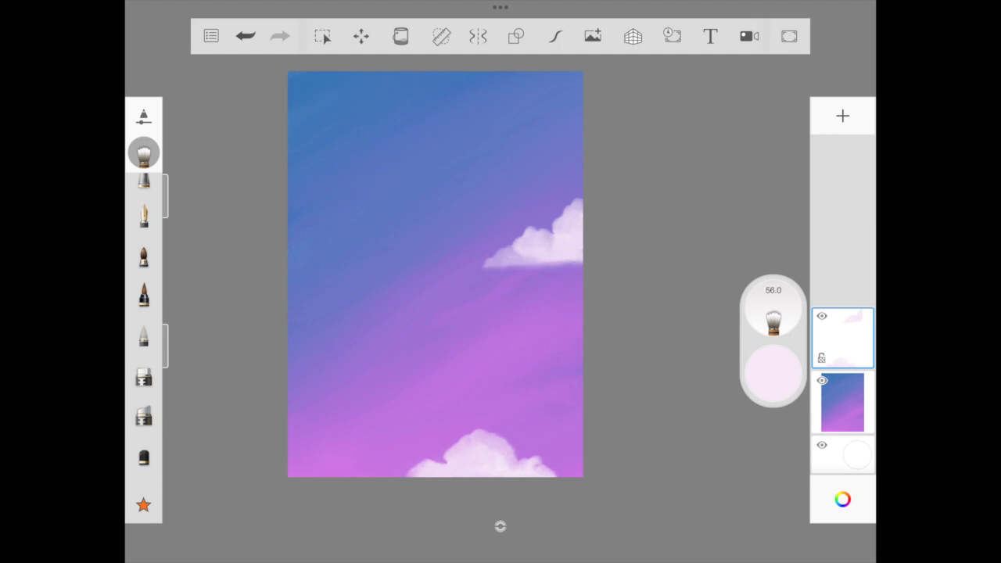
click(144, 295)
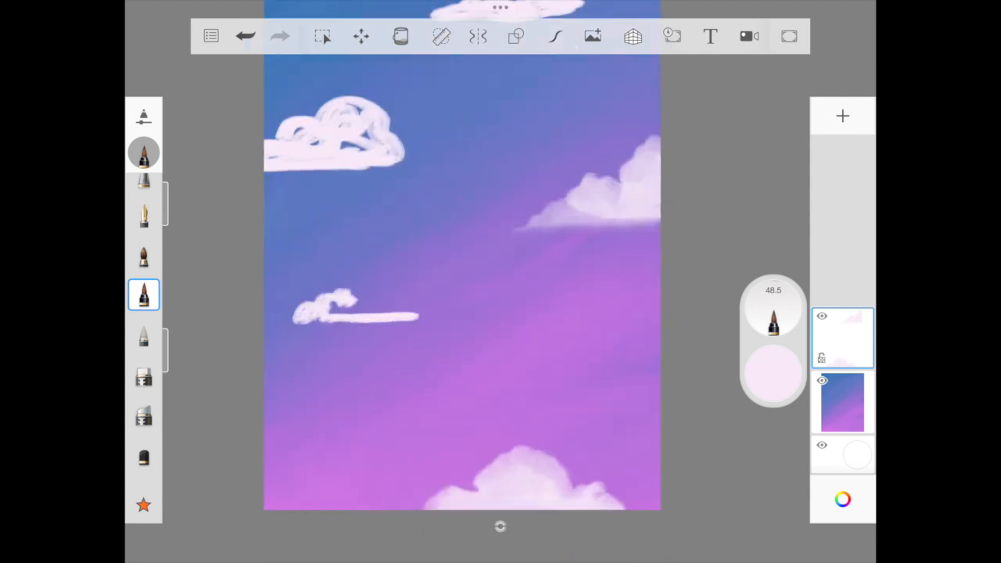
click(144, 295)
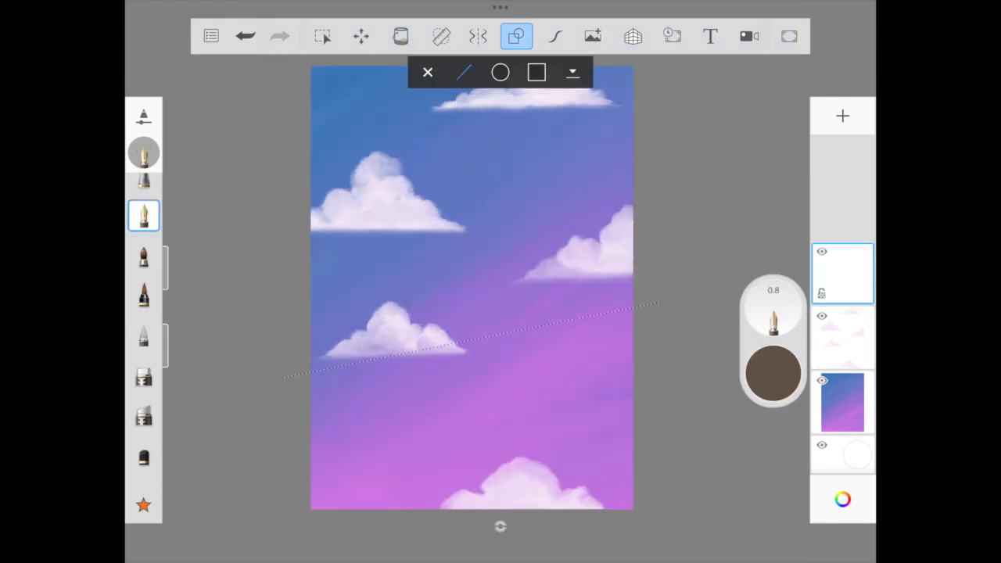
Draw a brown diagonal broomstick band with swirling wood-grain lines using a straight guide.
click(842, 499)
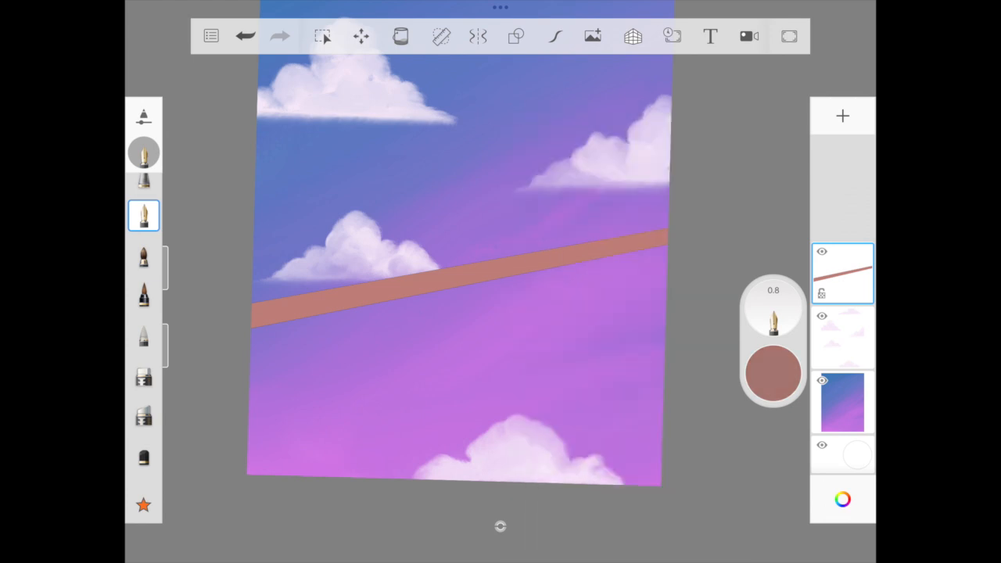
click(556, 36)
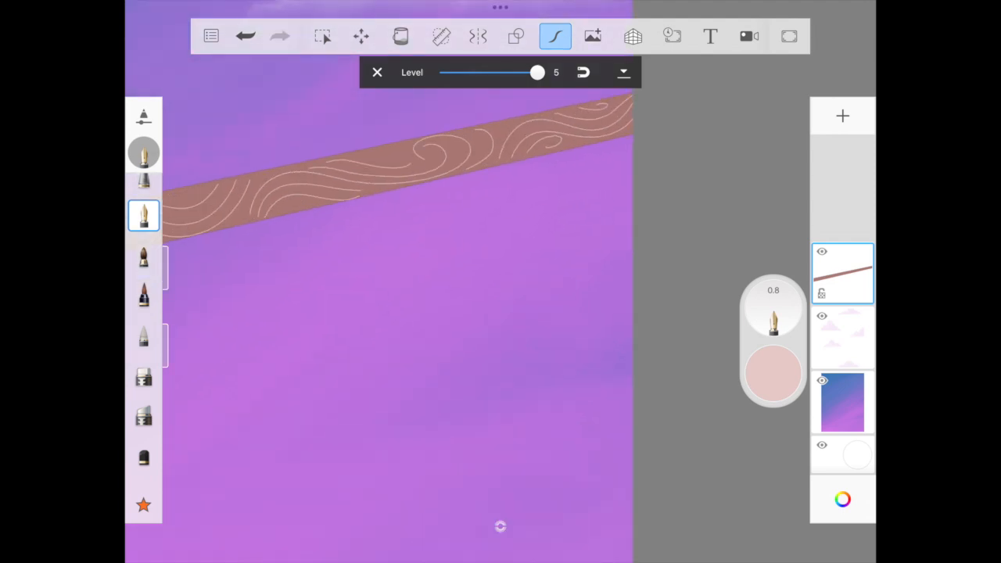
click(843, 499)
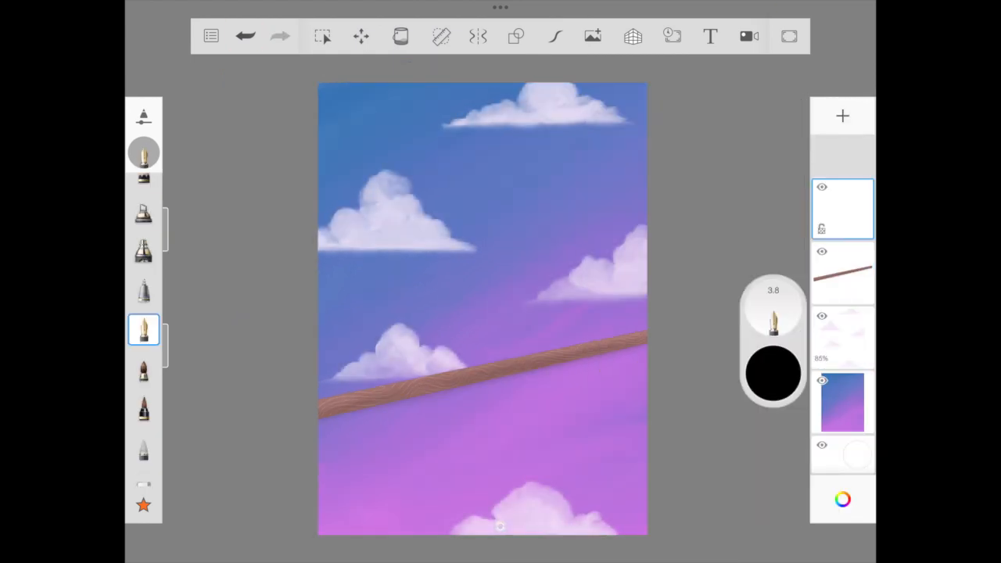
On a fresh layer, draw an ellipse for the cat's head with symmetry enabled.
click(517, 36)
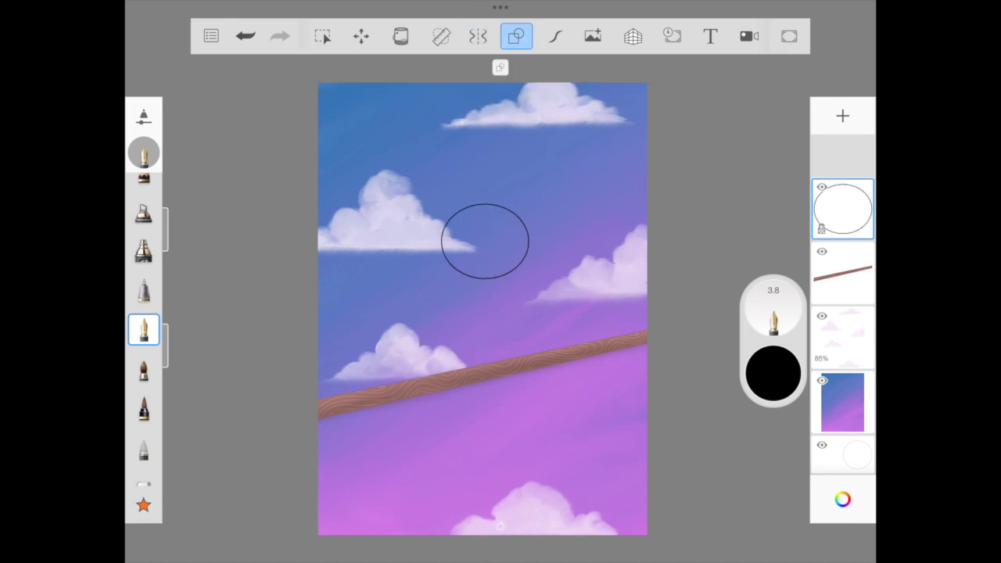
click(478, 36)
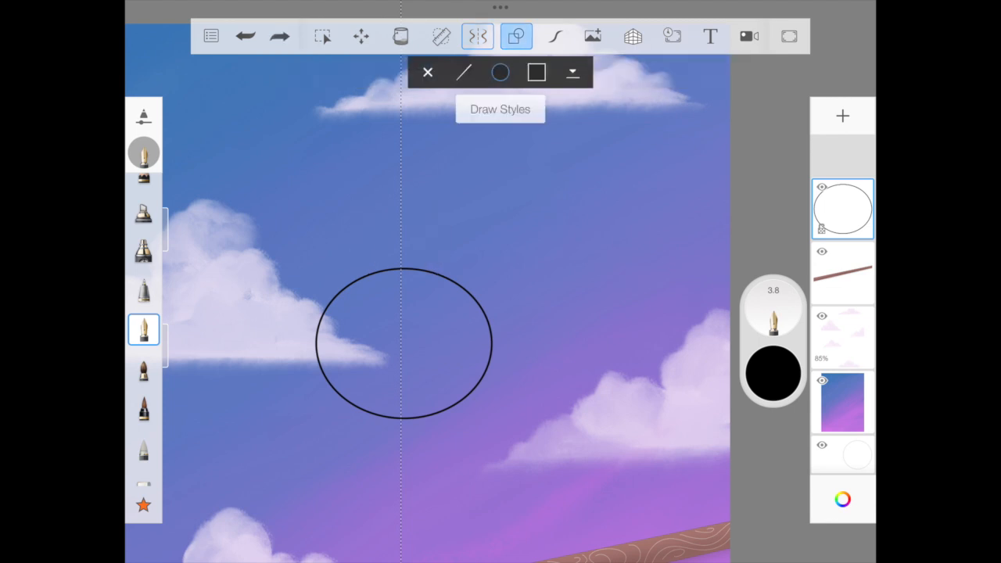
click(555, 36)
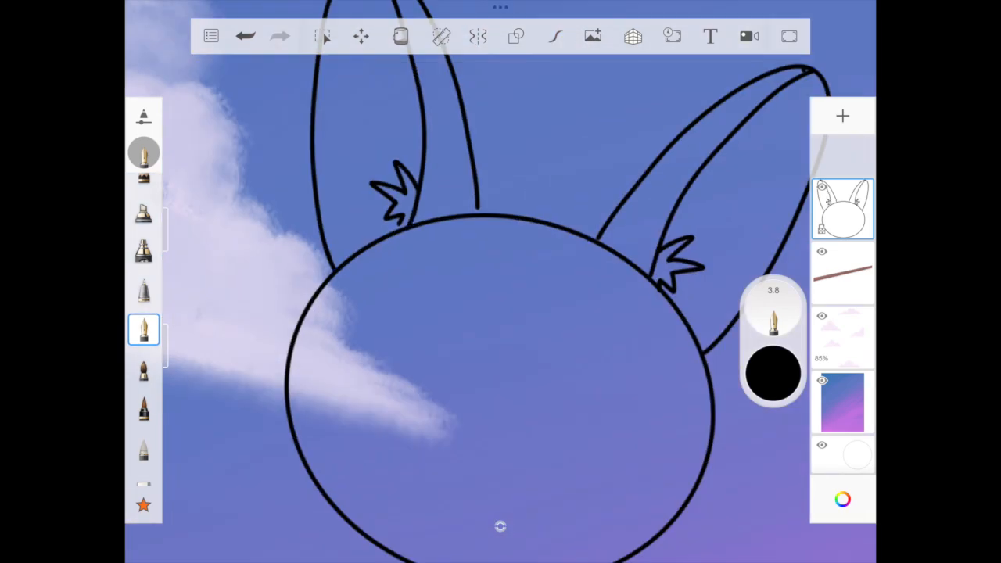
Draw furry ears, the nose, the open mouth and two fangs.
click(478, 36)
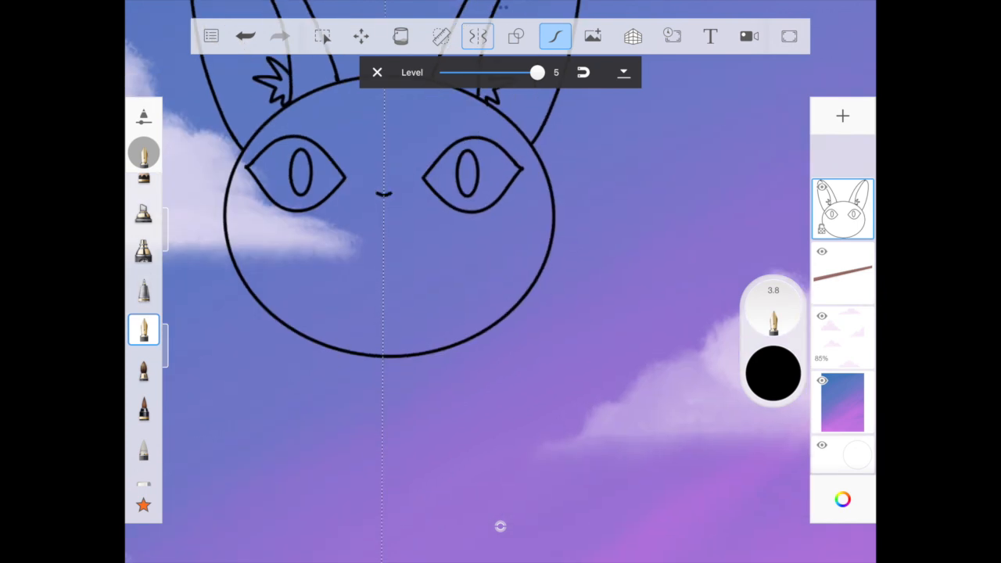
drag(374, 198, 392, 198)
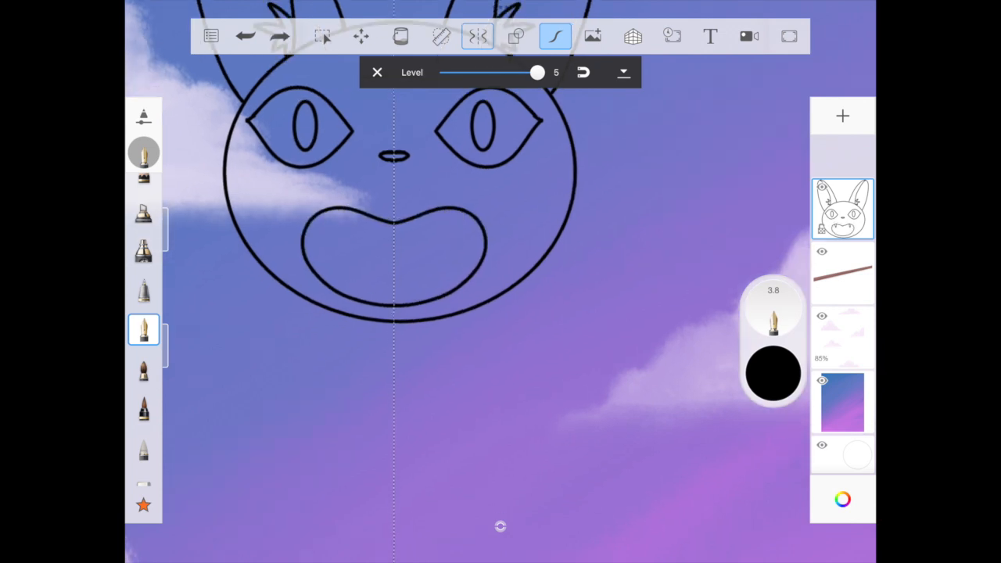
drag(337, 211, 454, 294)
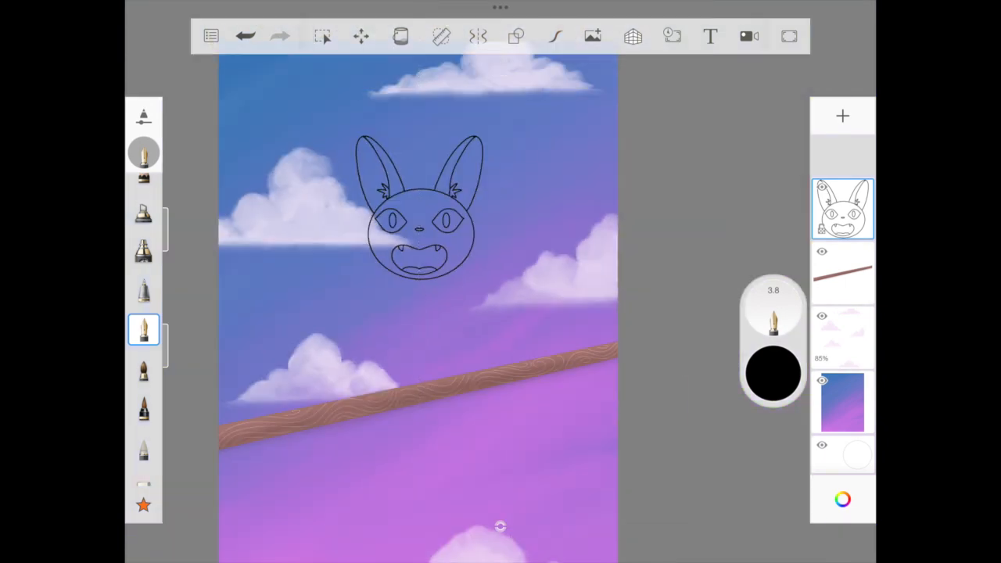
Outline the cat's sitting body, bow tie and curled tail on the broomstick.
click(556, 35)
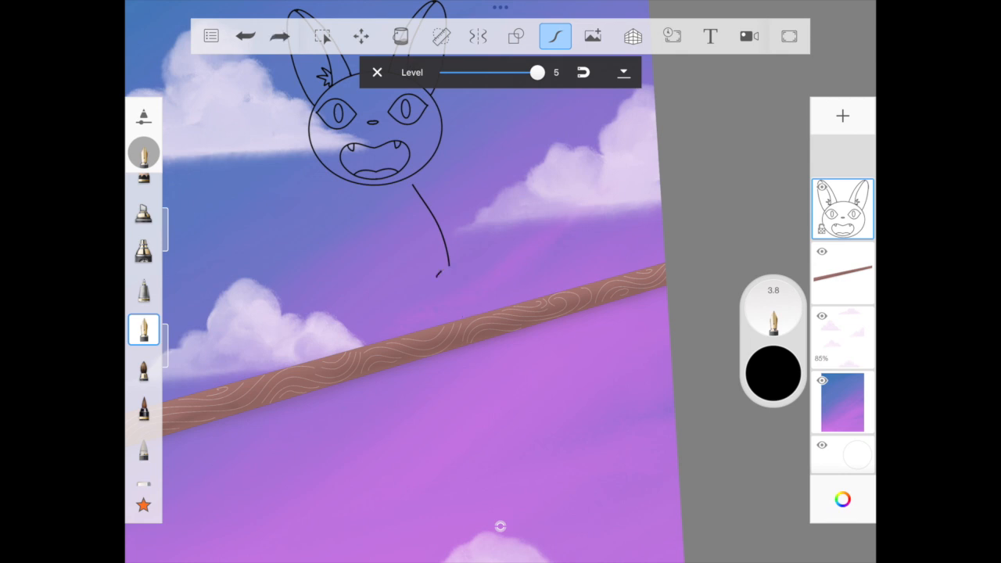
drag(438, 270, 477, 317)
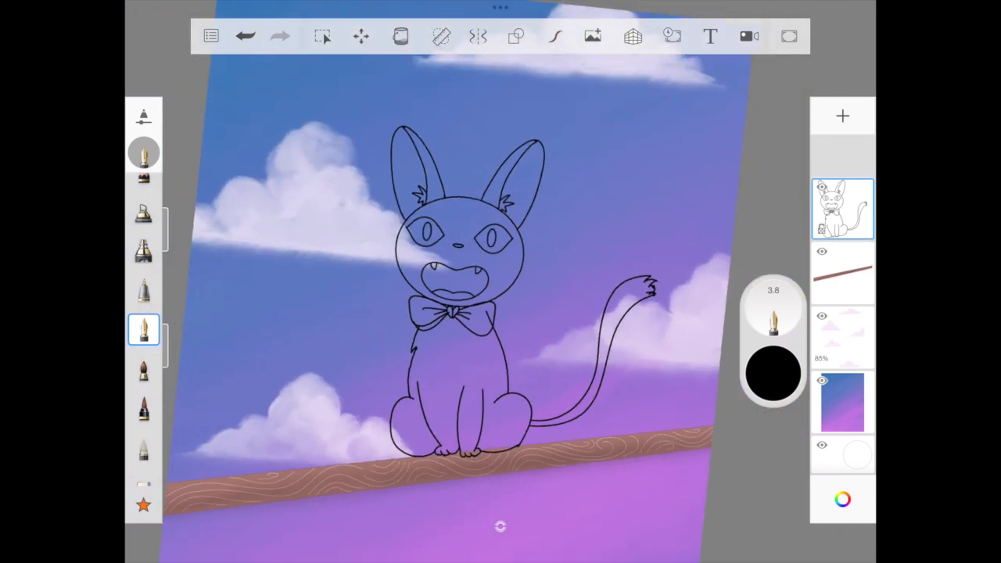
click(773, 376)
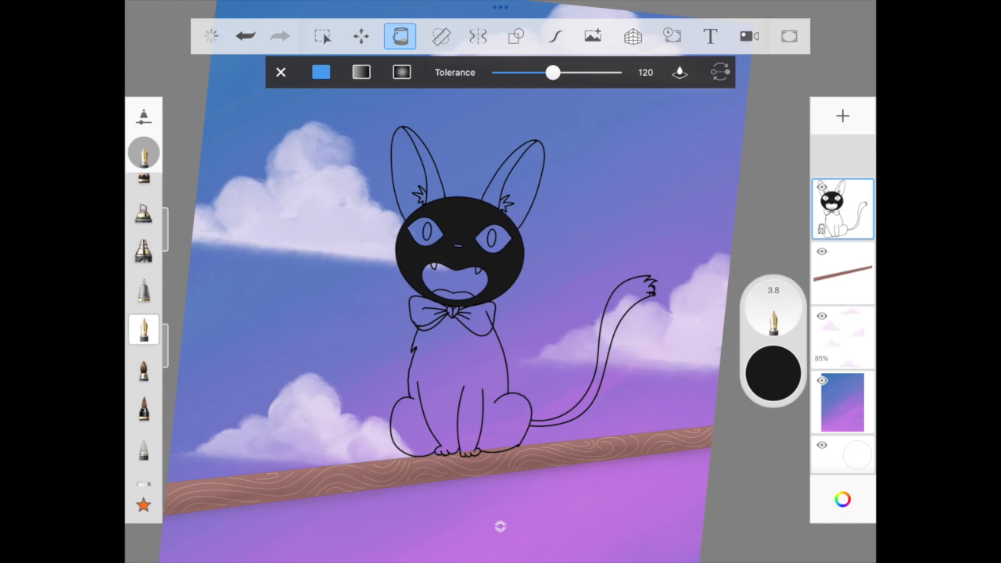
Fill the cat's head and body solid black.
click(843, 499)
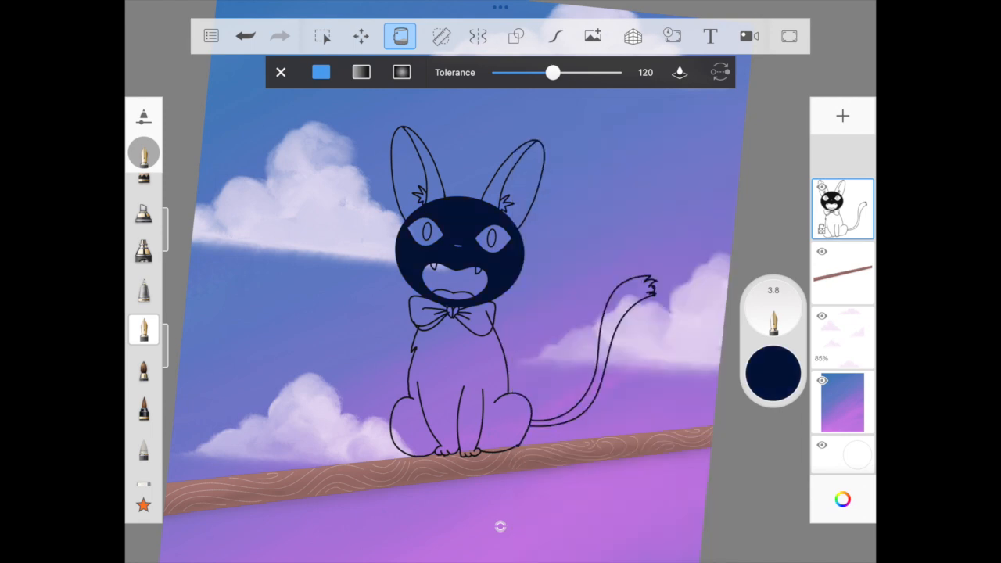
click(772, 374)
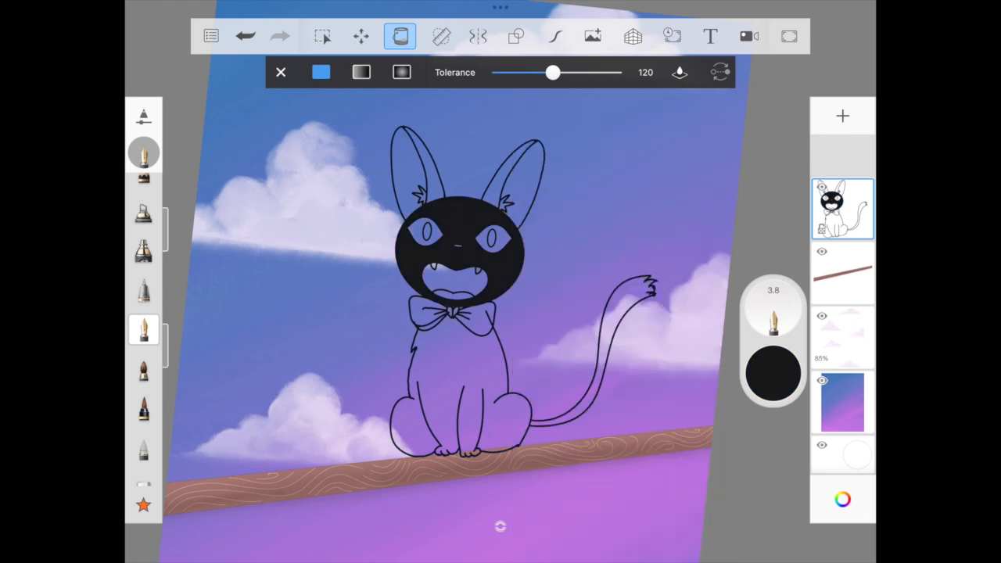
click(773, 374)
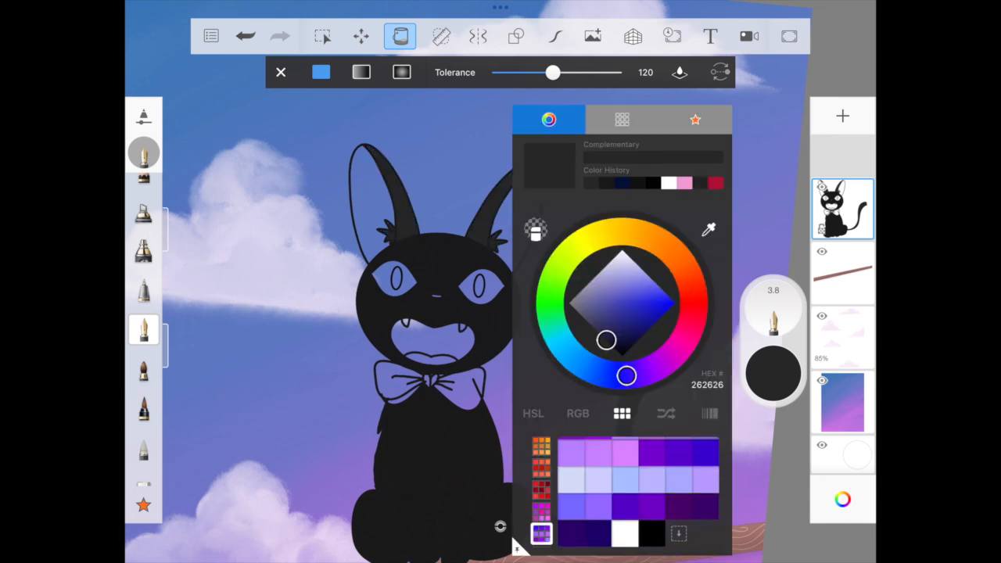
Fill the inner ears dark purple and the eyes pale lavender.
drag(626, 376, 656, 368)
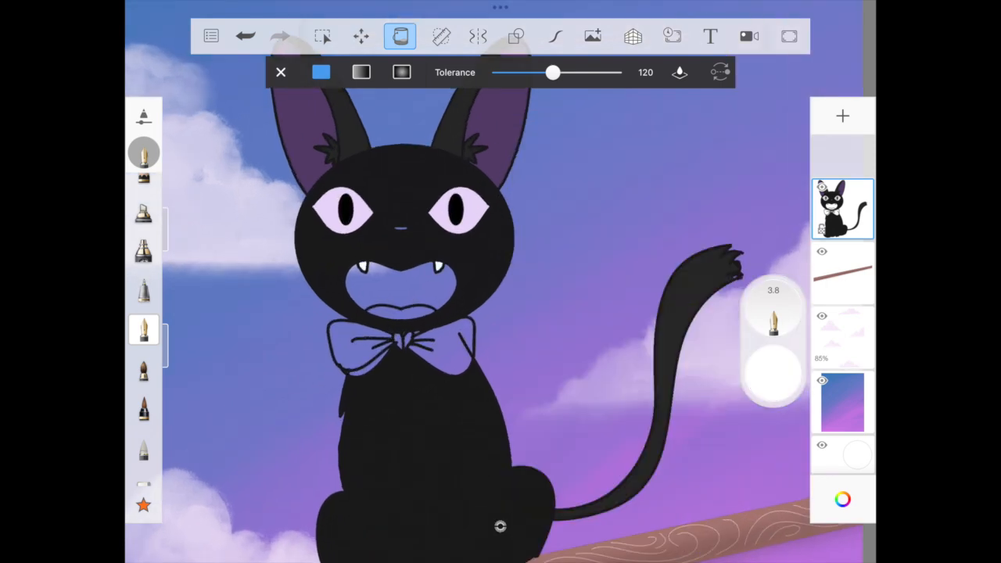
Color the mouth pink, the fangs white and the bow tie red.
click(843, 500)
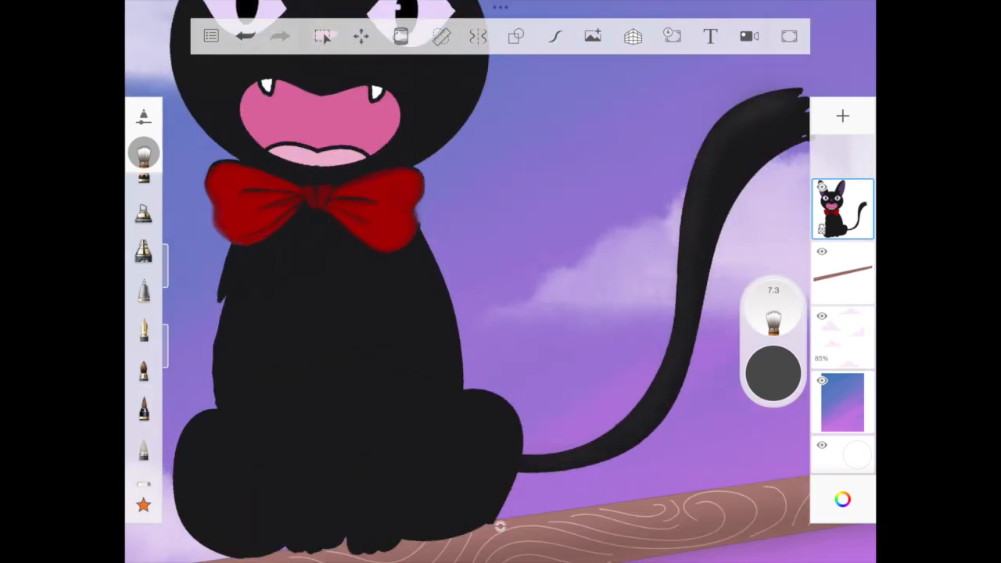
Dot tiny white stars across the purple sky on a new layer.
drag(235, 250, 305, 211)
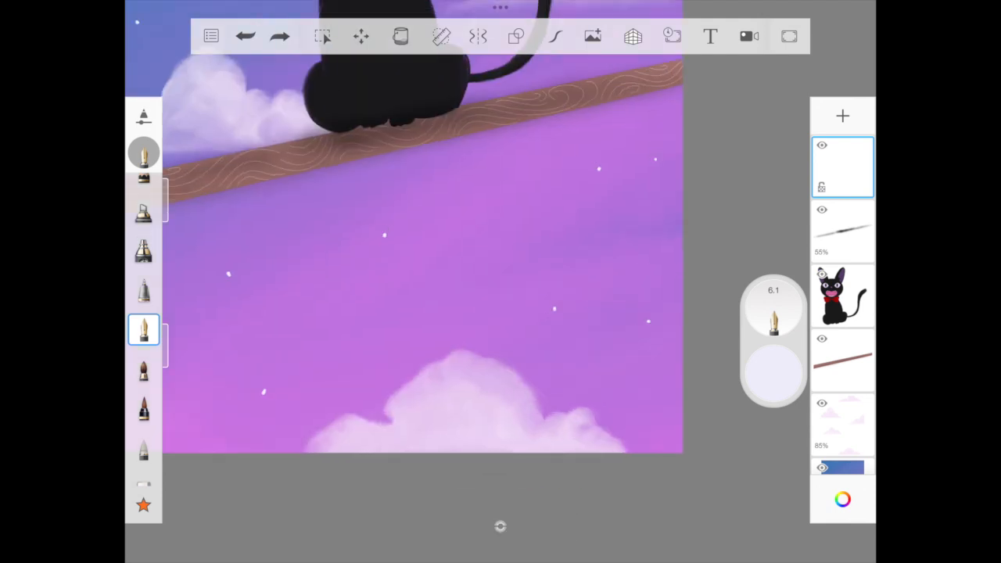
click(556, 36)
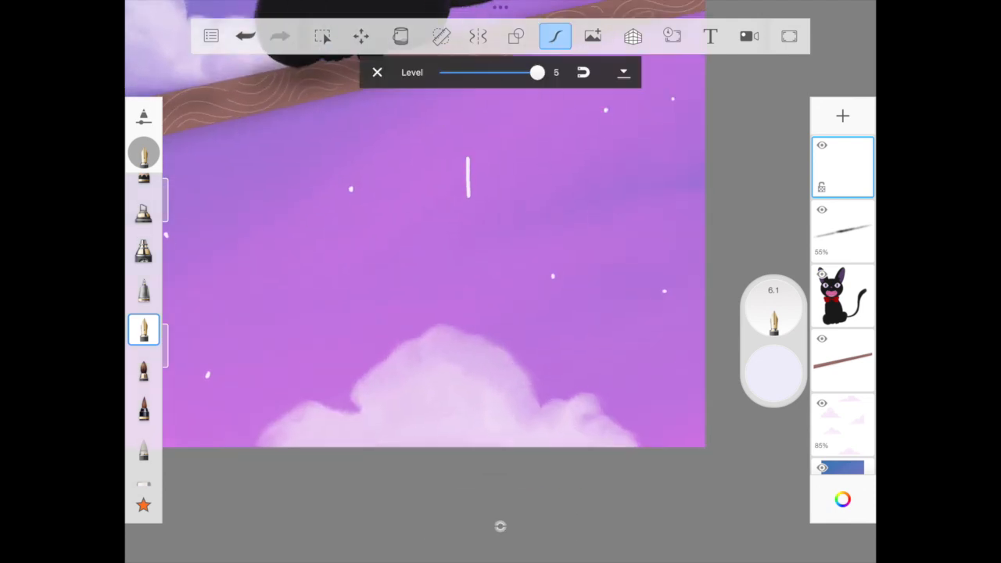